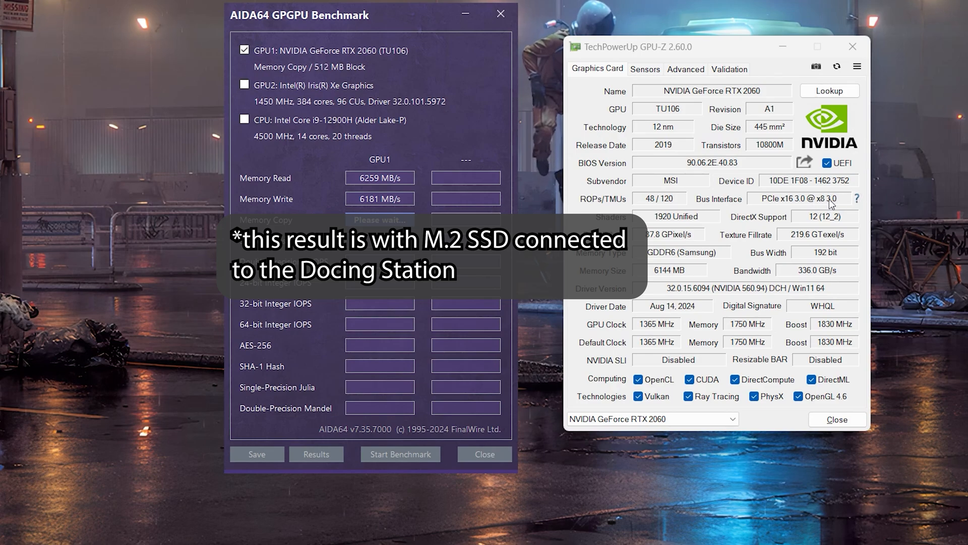
# - Start the AIDA64 GPGPU benchmark on GPU1 (RTX 2060) to measure memory read and write speeds
pyautogui.click(857, 199)
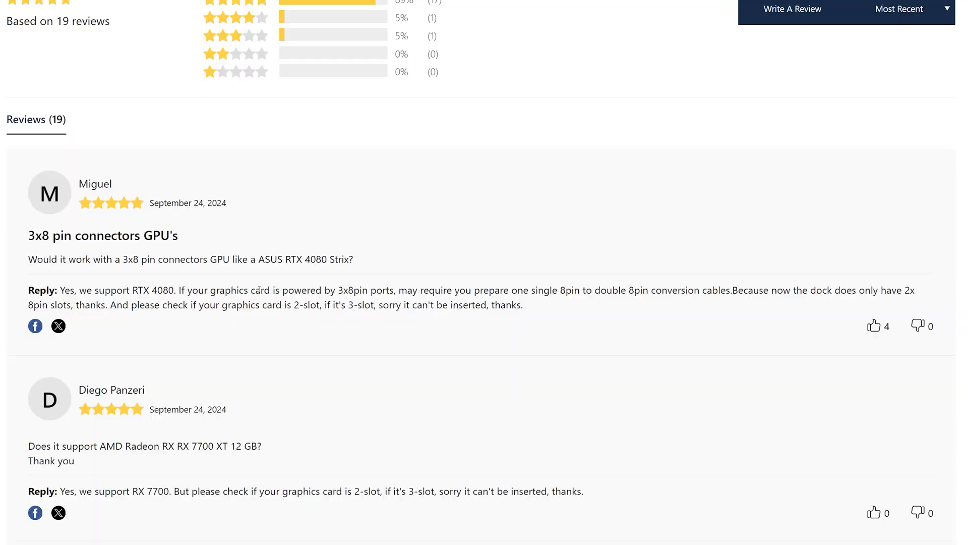
# - Highlight the seller's reply that only 2-slot cards fit and the 150 W single 8-pin limit
pyautogui.moveTo(181, 290); pyautogui.dragTo(392, 289)
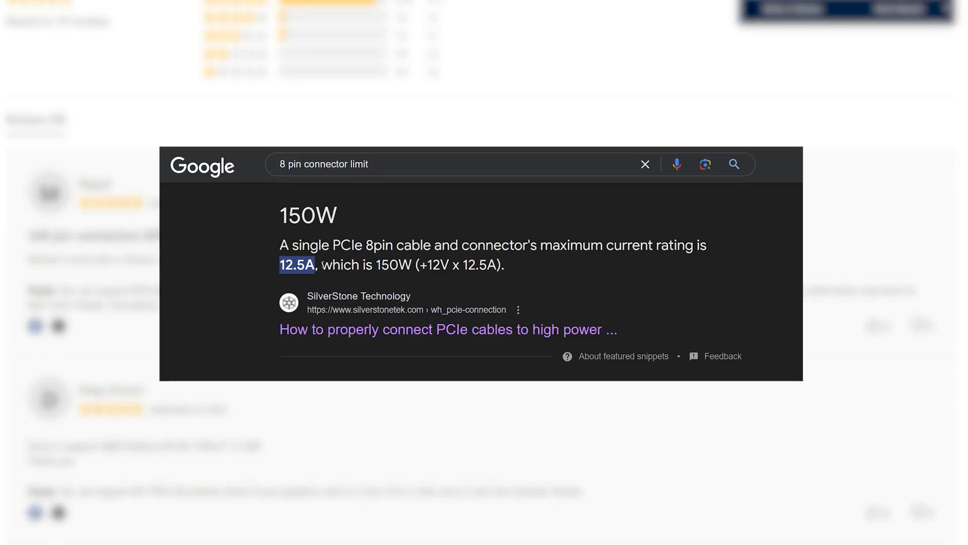
pyautogui.moveTo(316, 264); pyautogui.dragTo(412, 264)
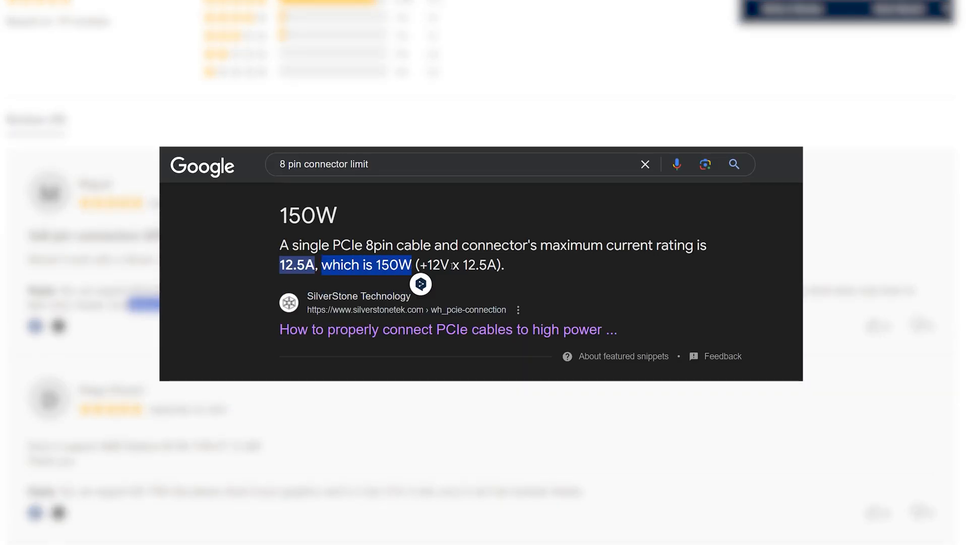
pyautogui.click(645, 163)
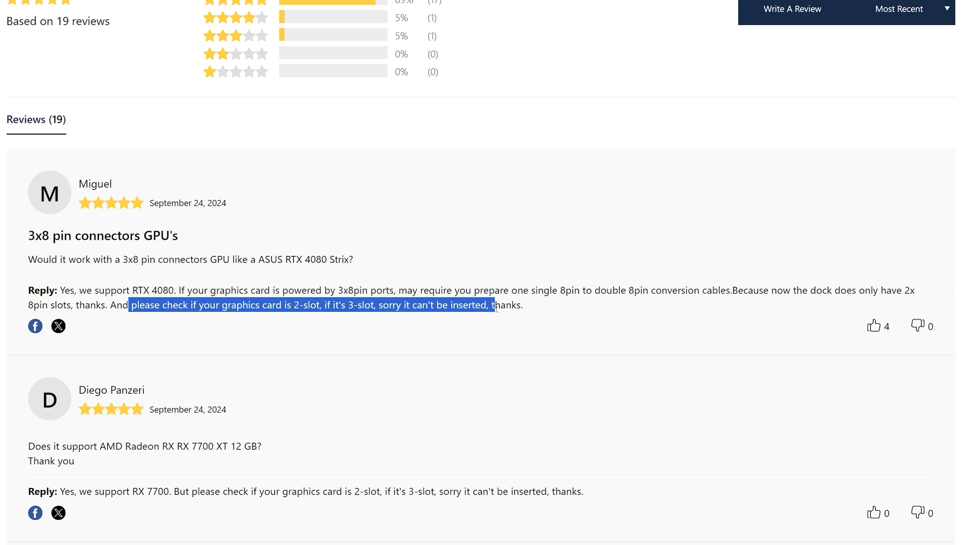
pyautogui.click(638, 317)
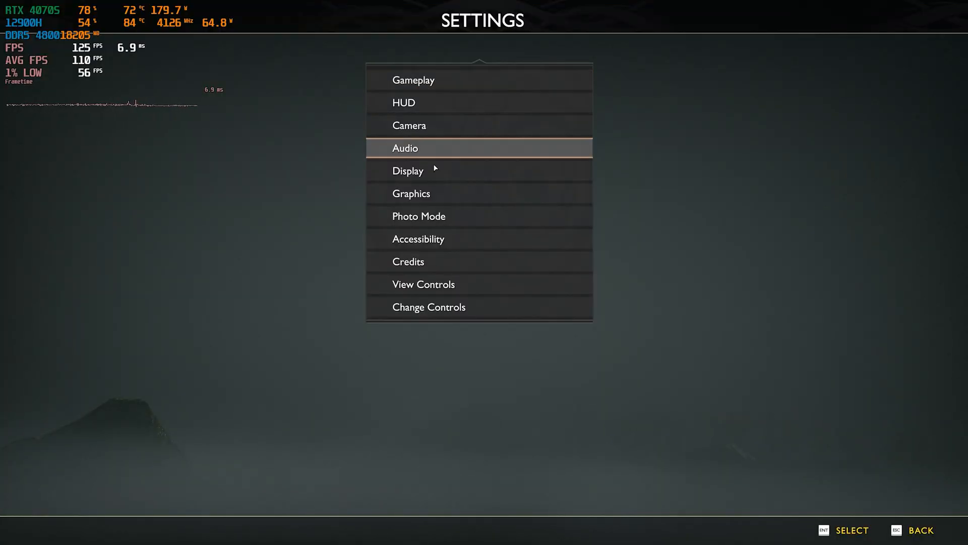
pyautogui.moveTo(430, 180)
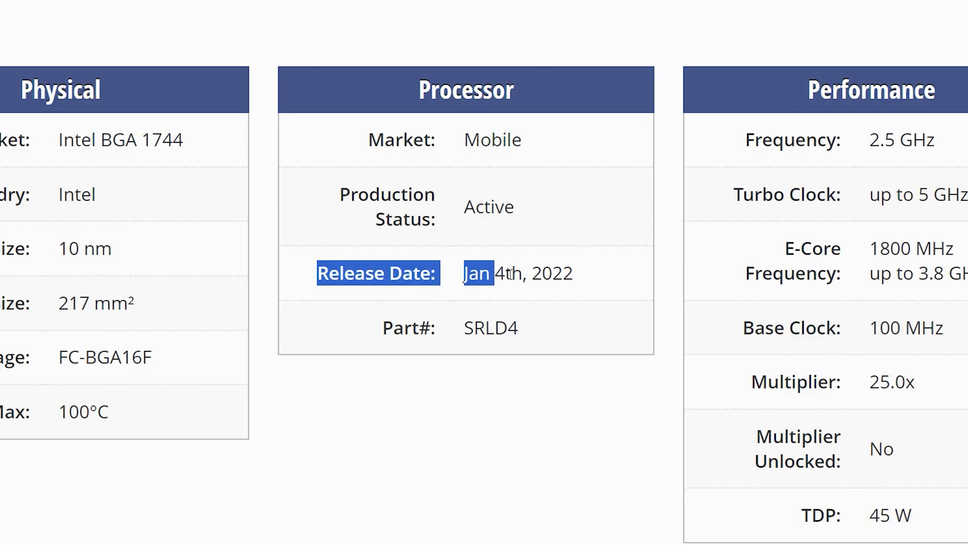
pyautogui.click(663, 266)
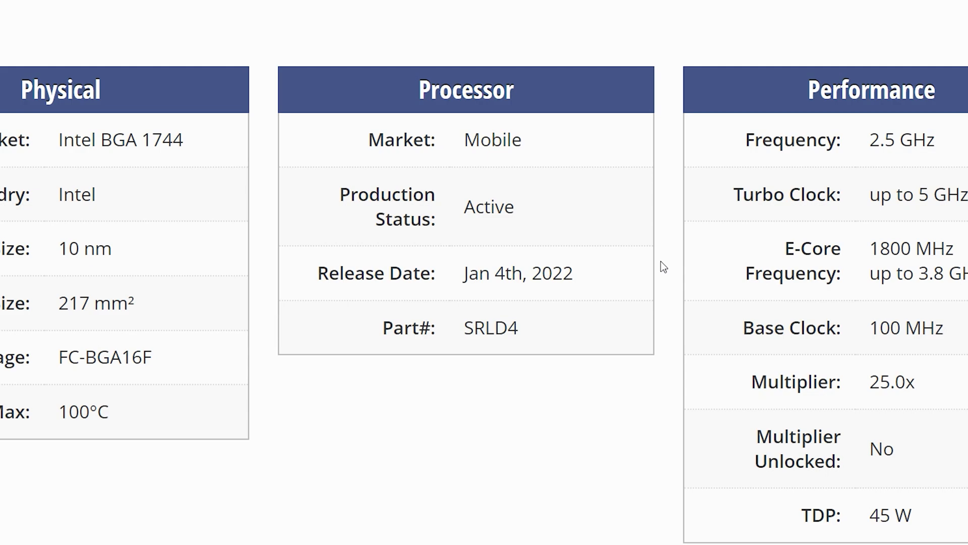